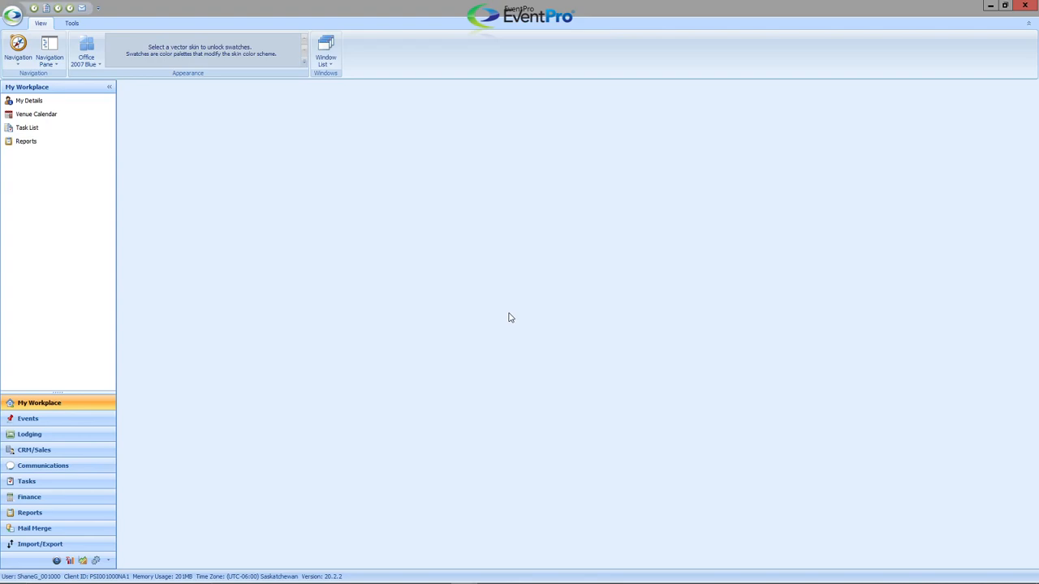
mouse_move(367, 229)
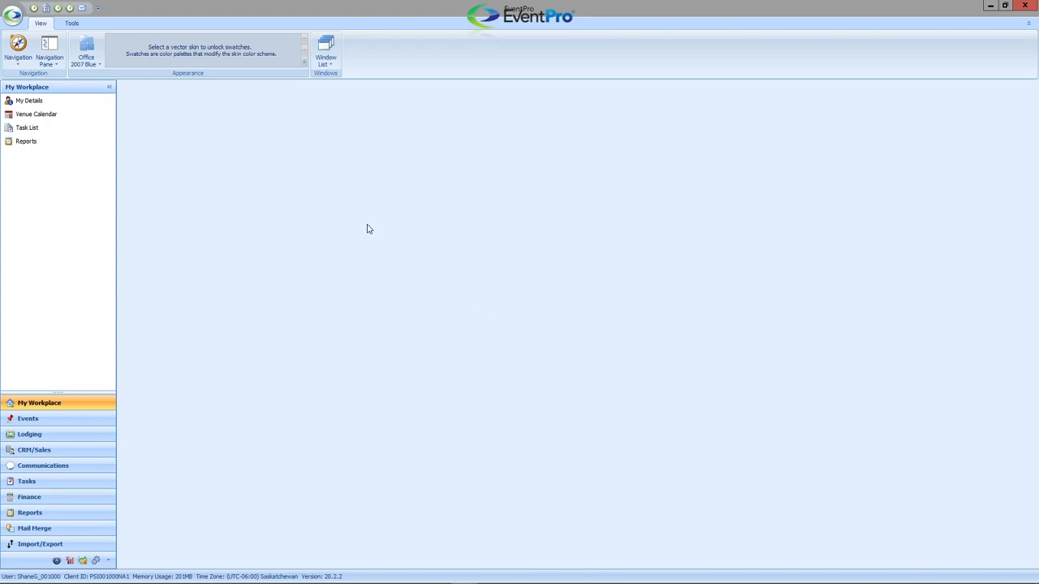
mouse_move(34, 128)
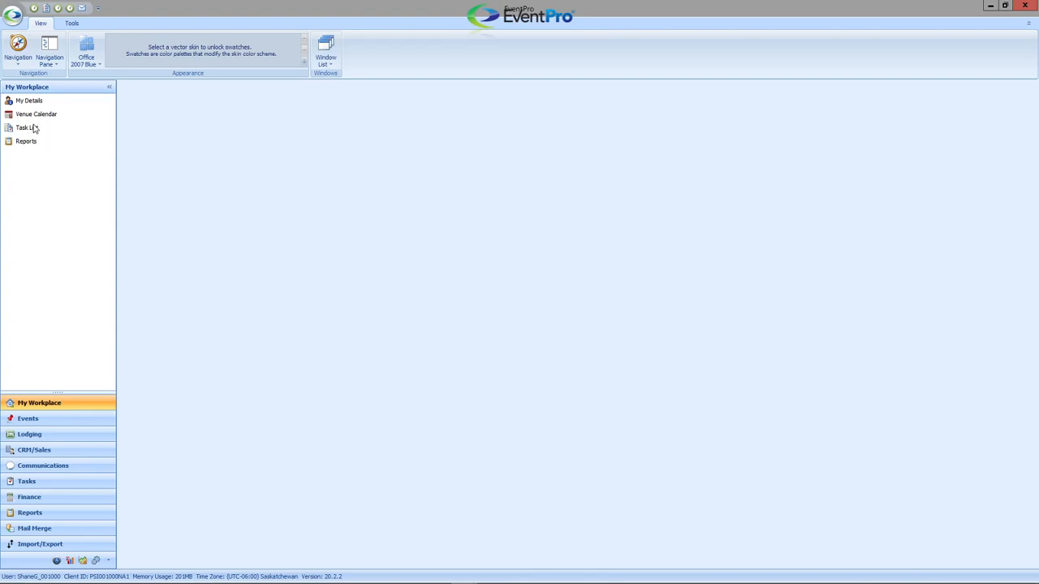
mouse_move(29, 145)
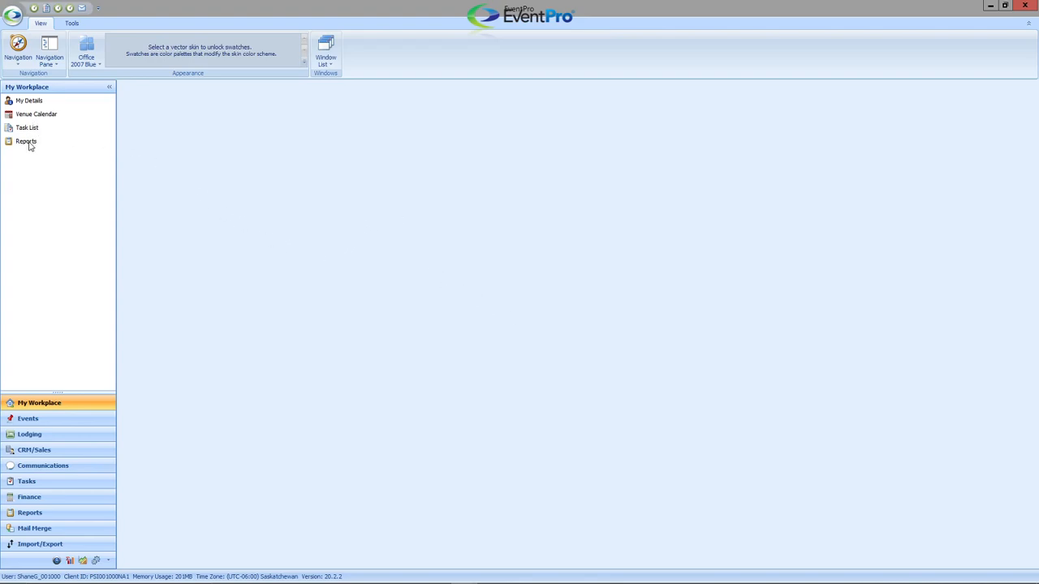
mouse_move(56, 426)
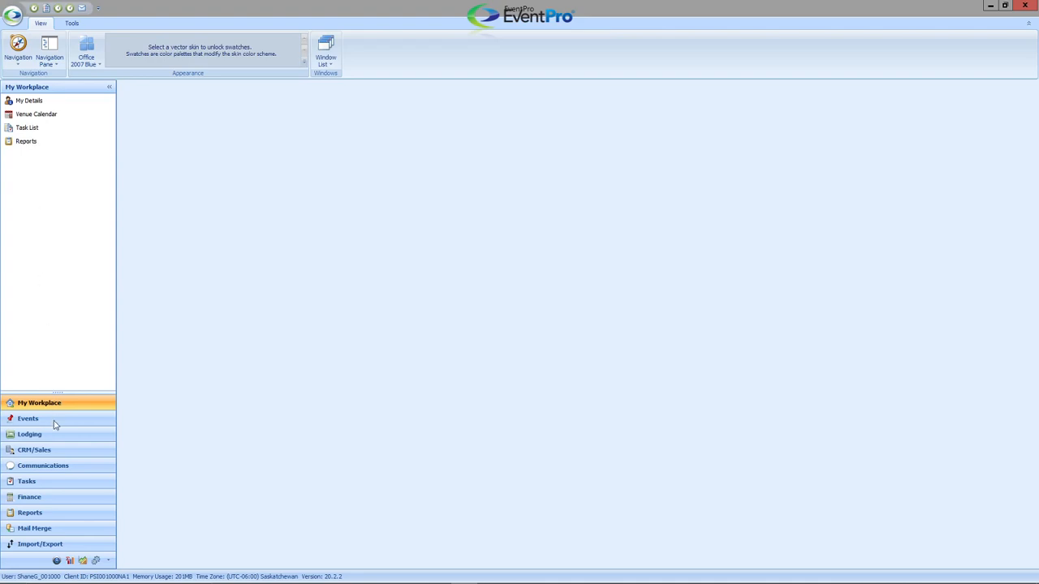
- Browse the navigation pane between My Workplace, CRM/Sales and Events, ending on the Events section's entries
click(27, 419)
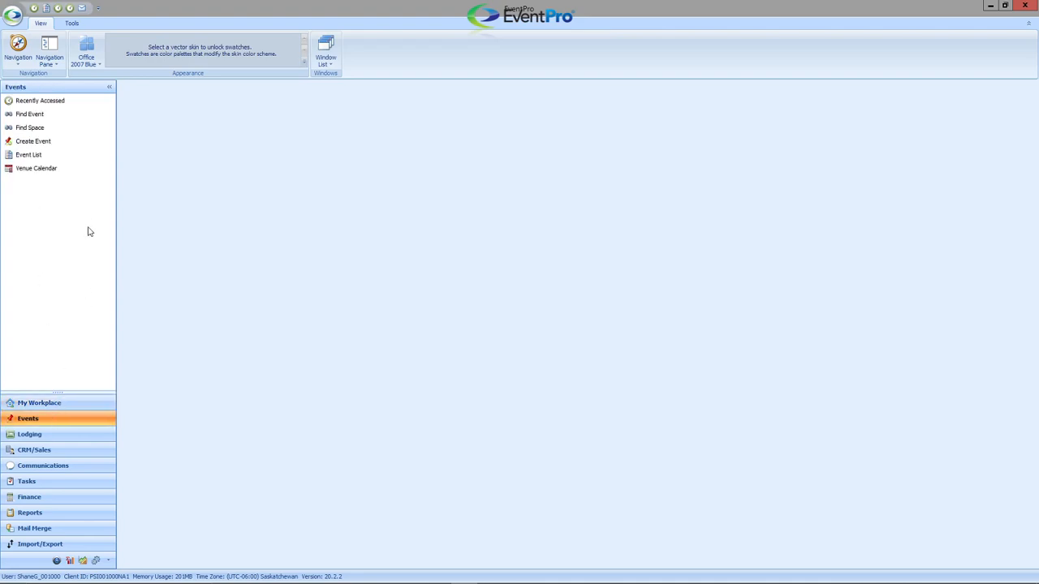
mouse_move(42, 223)
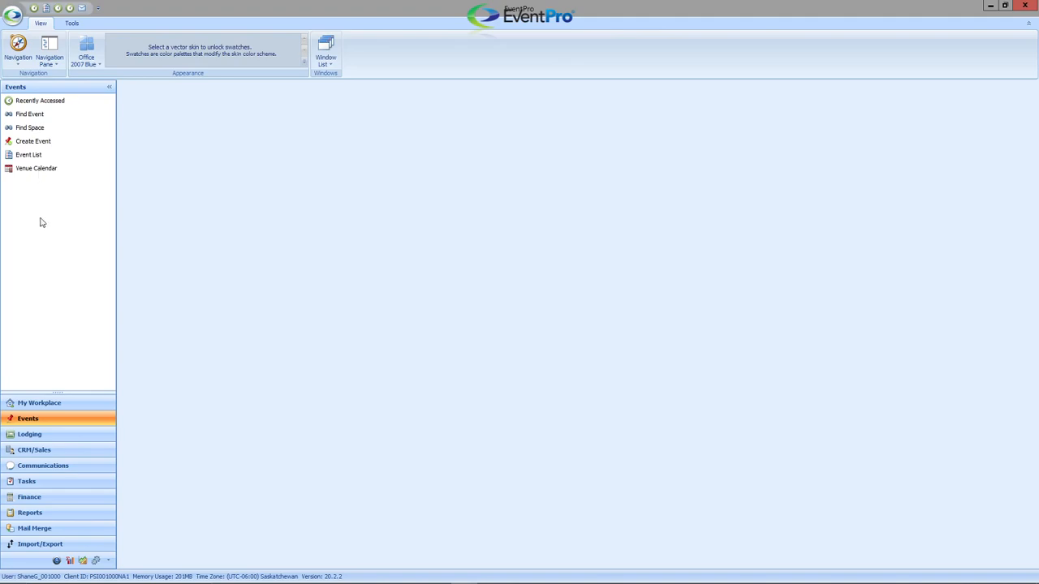
mouse_move(68, 388)
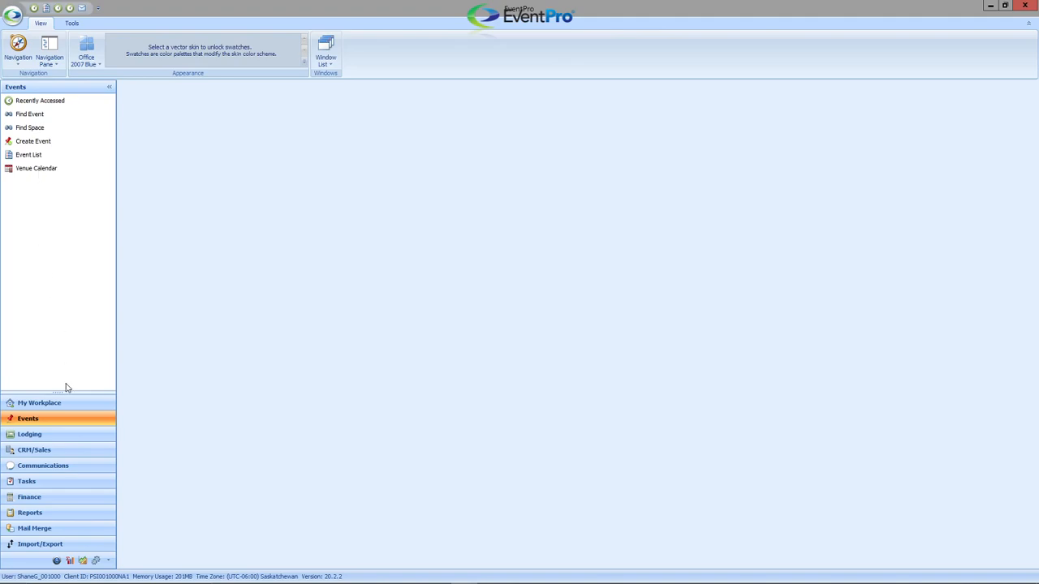
click(39, 403)
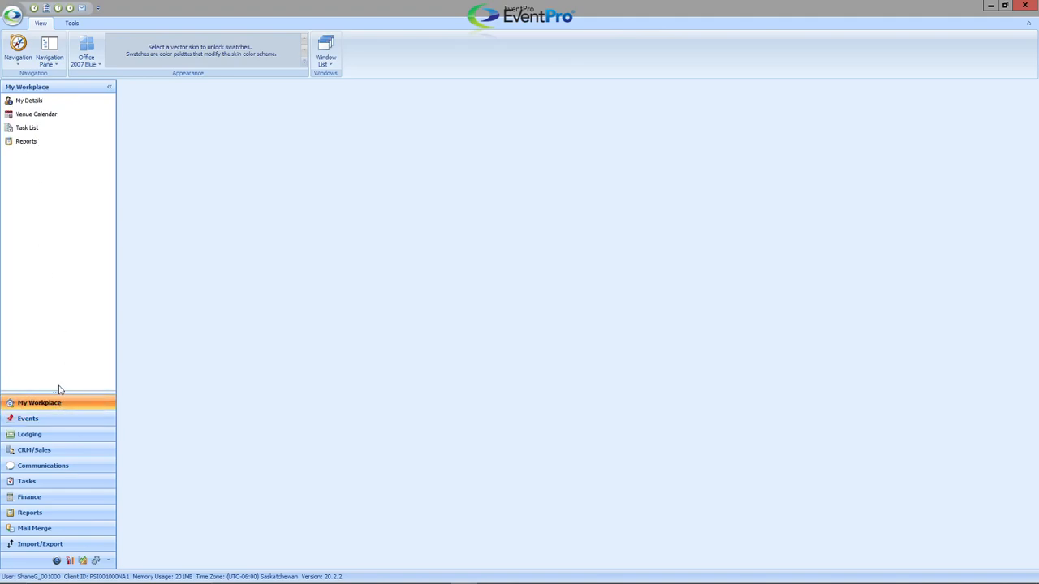
mouse_move(65, 380)
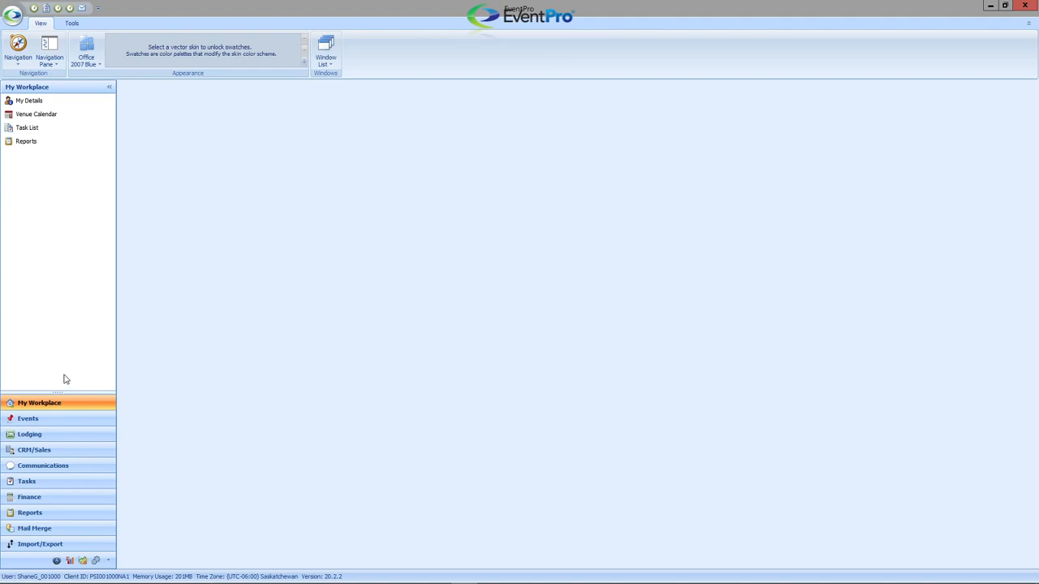
mouse_move(58, 422)
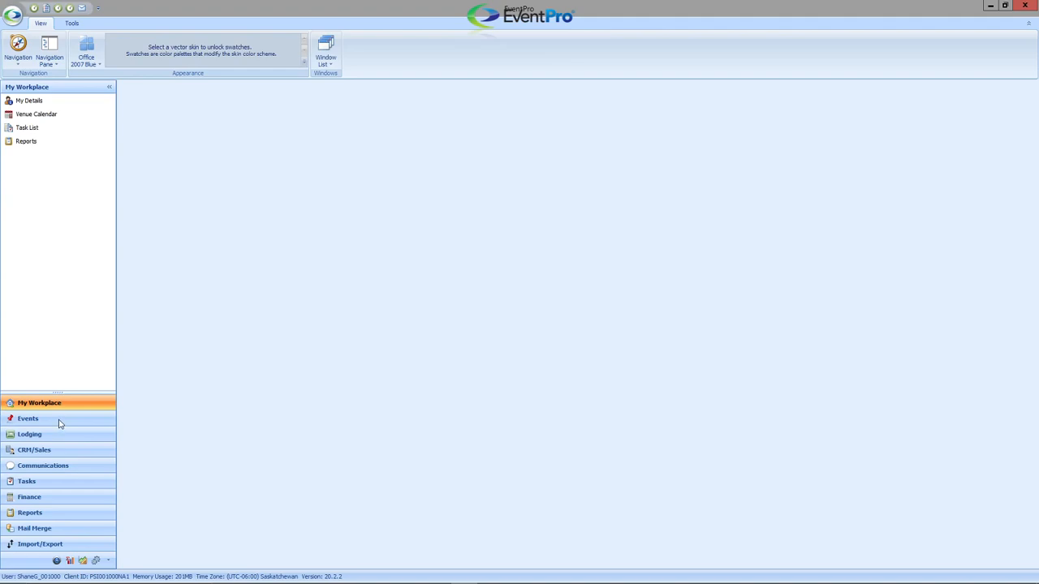
mouse_move(58, 422)
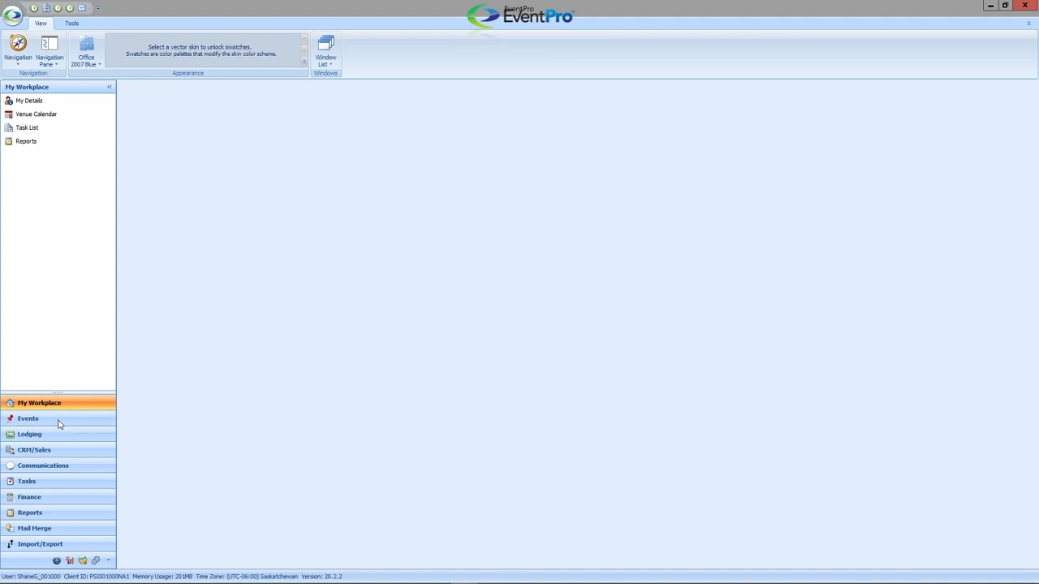
click(27, 418)
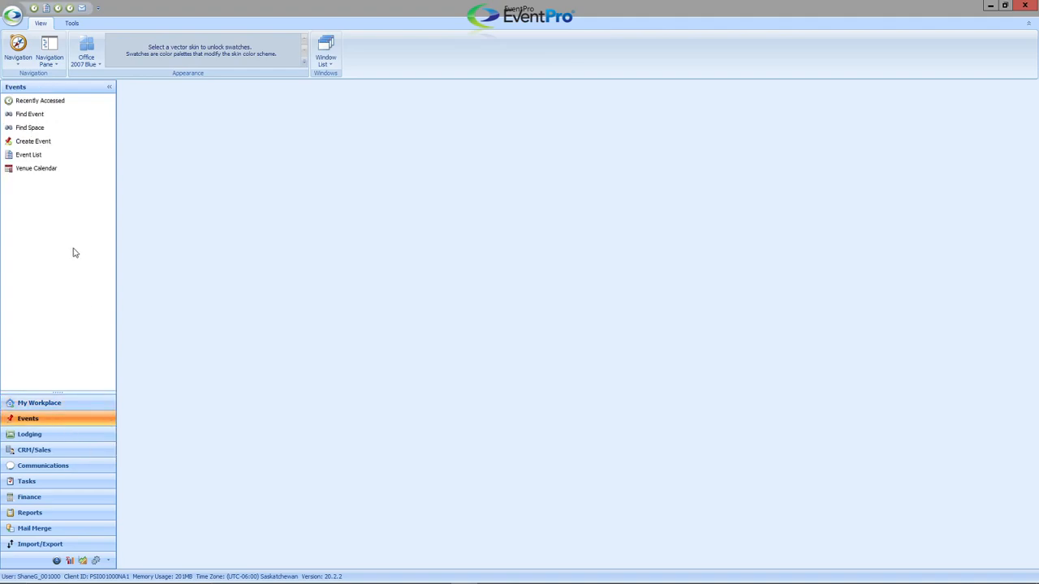
right_click(32, 139)
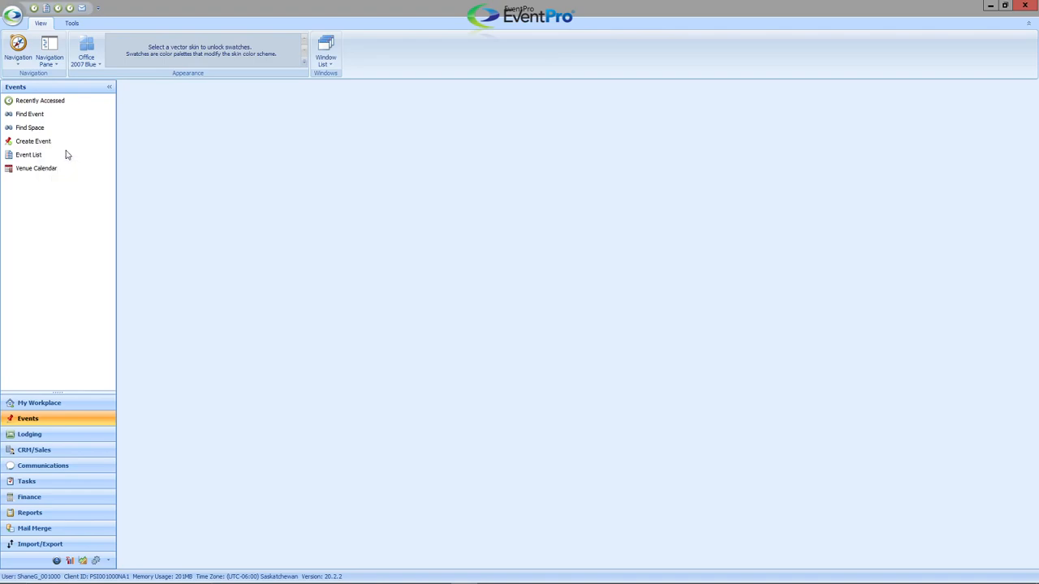
click(34, 449)
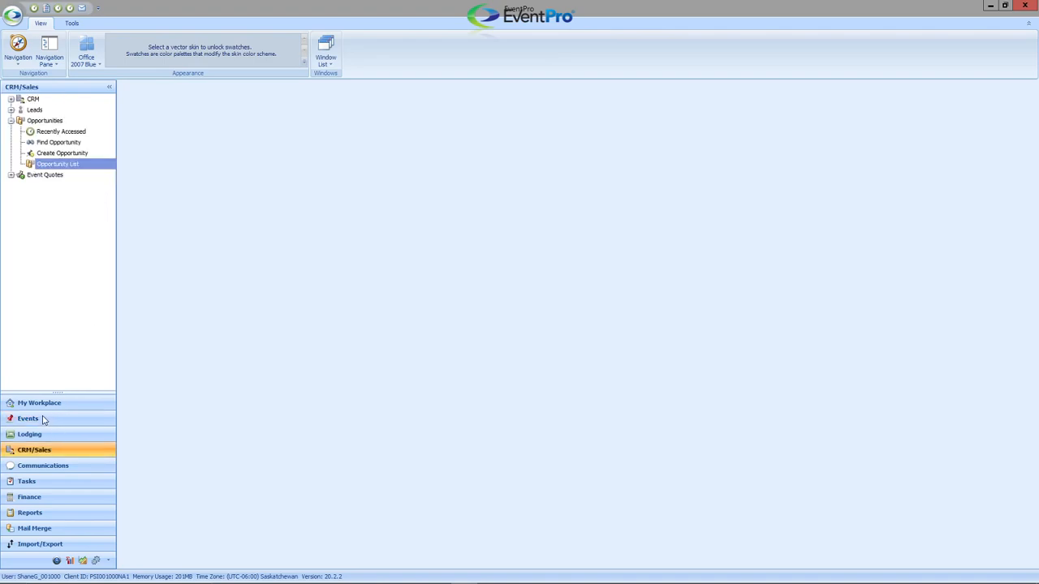
click(28, 419)
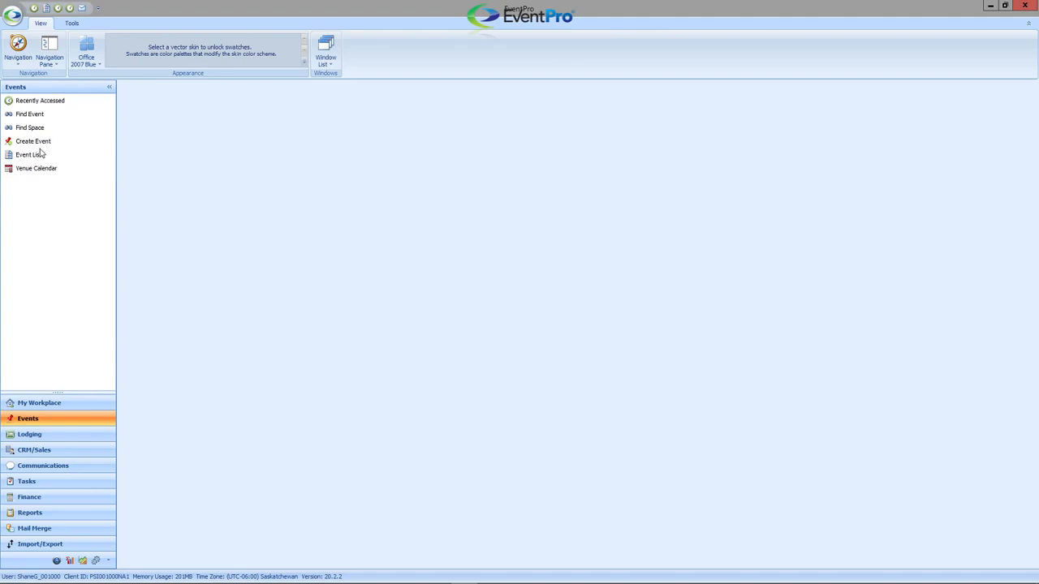
mouse_move(46, 152)
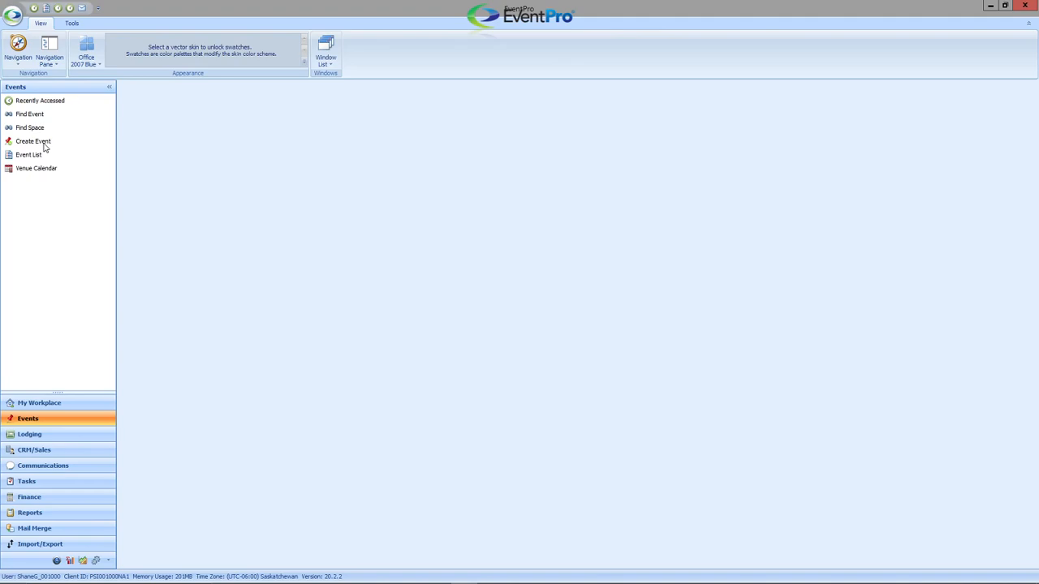
mouse_move(45, 151)
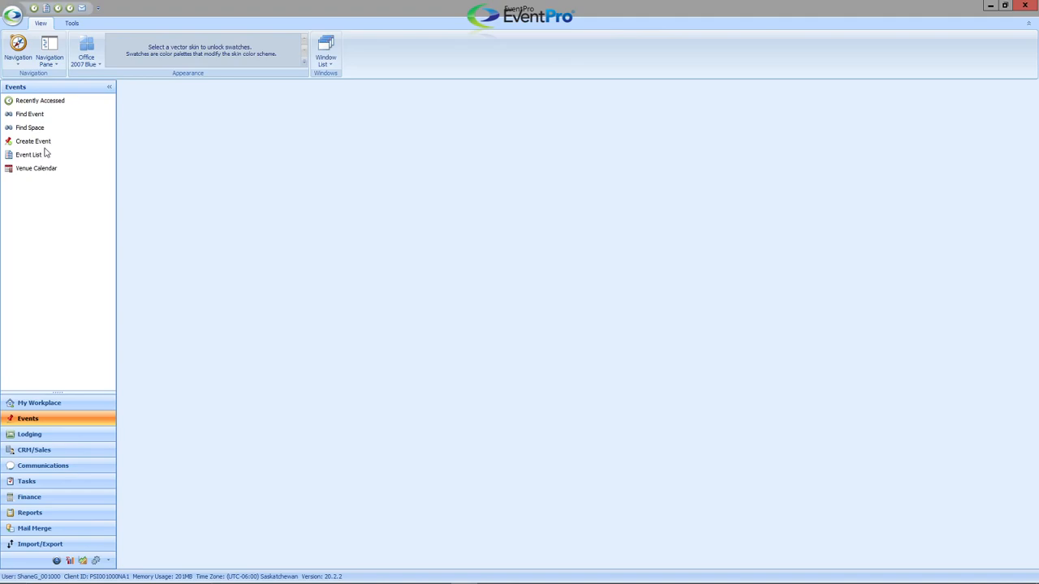
mouse_move(45, 153)
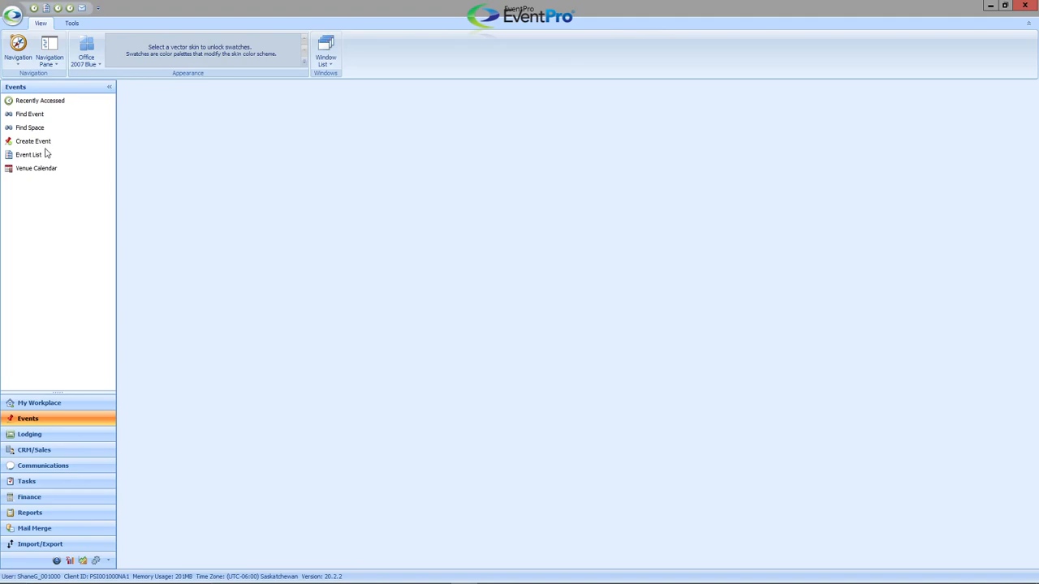